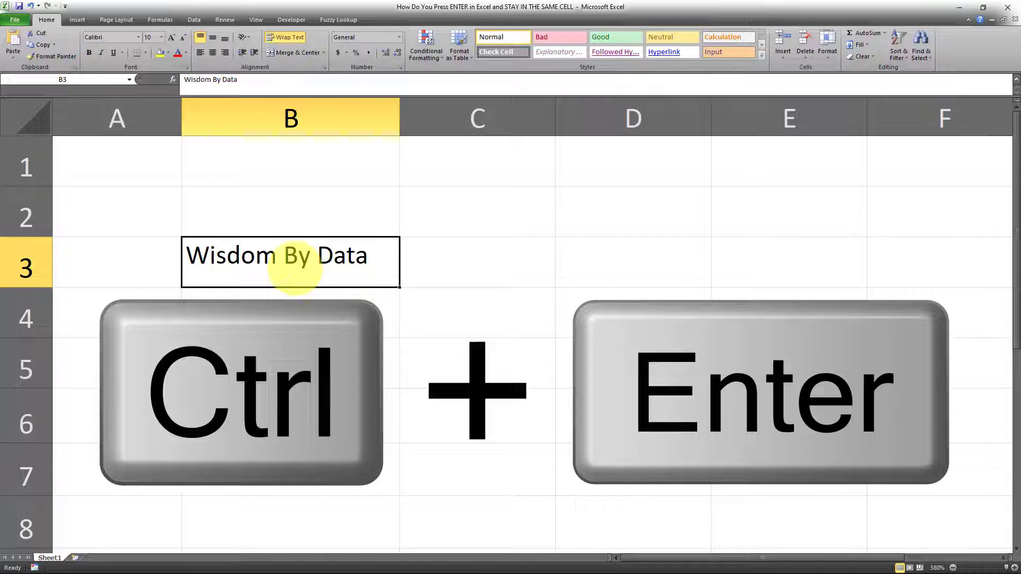
# Confirm the entry in B3 'Wisdom By Data', showing Enter moves down and Ctrl+Enter stays put.
pyautogui.press('enter')
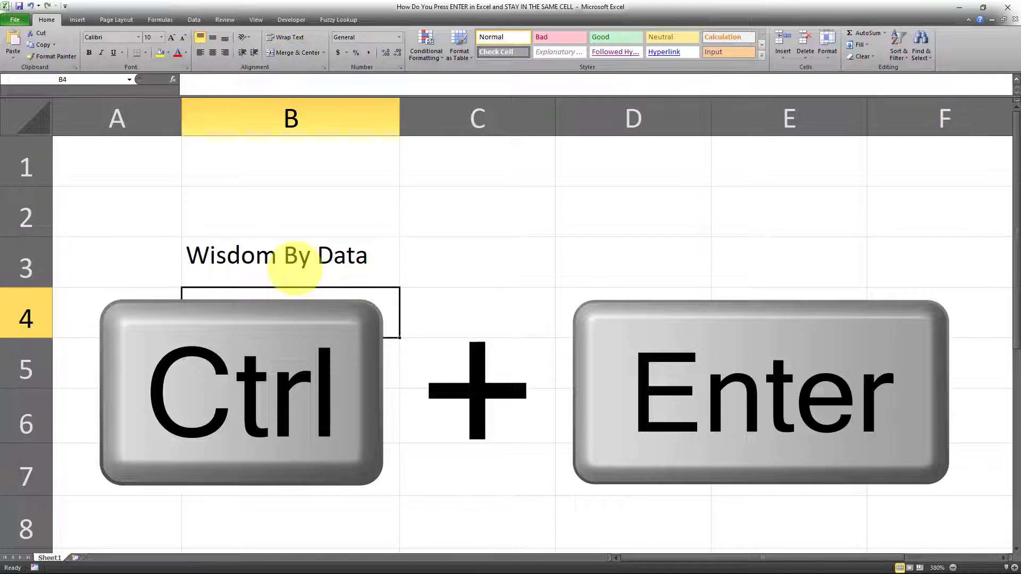
pyautogui.click(289, 263)
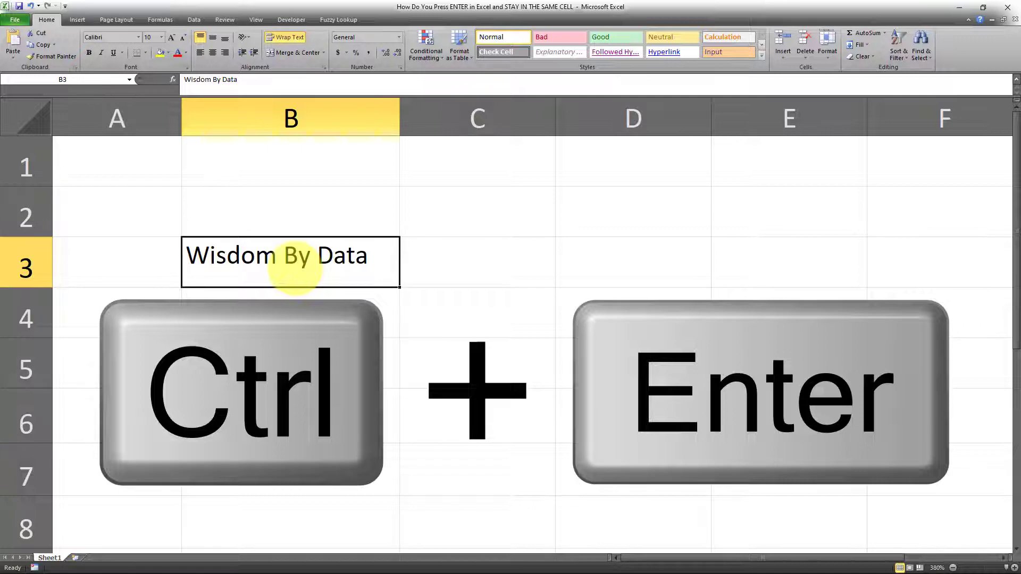
pyautogui.press('ctrl+enter')
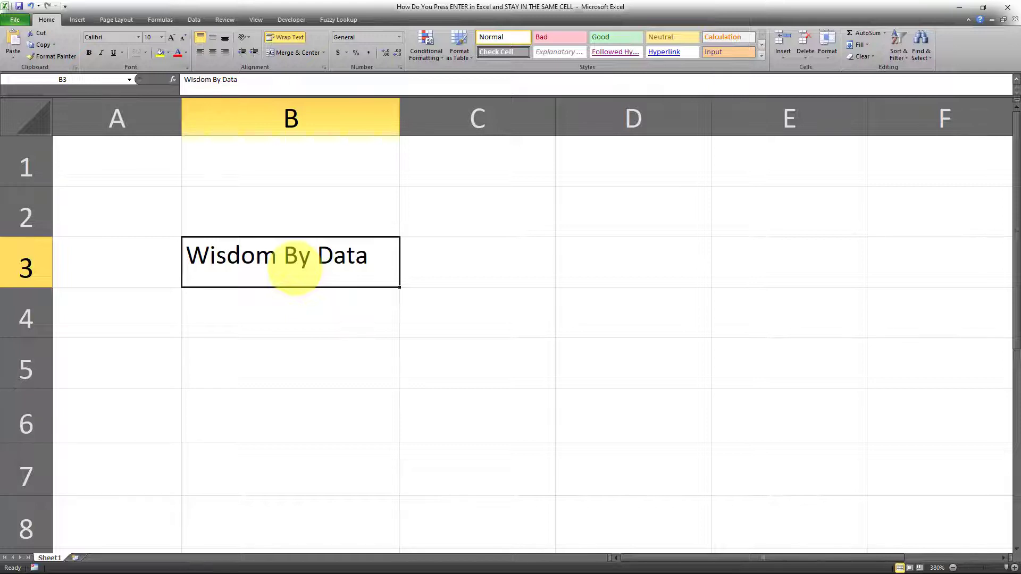
pyautogui.press('tab')
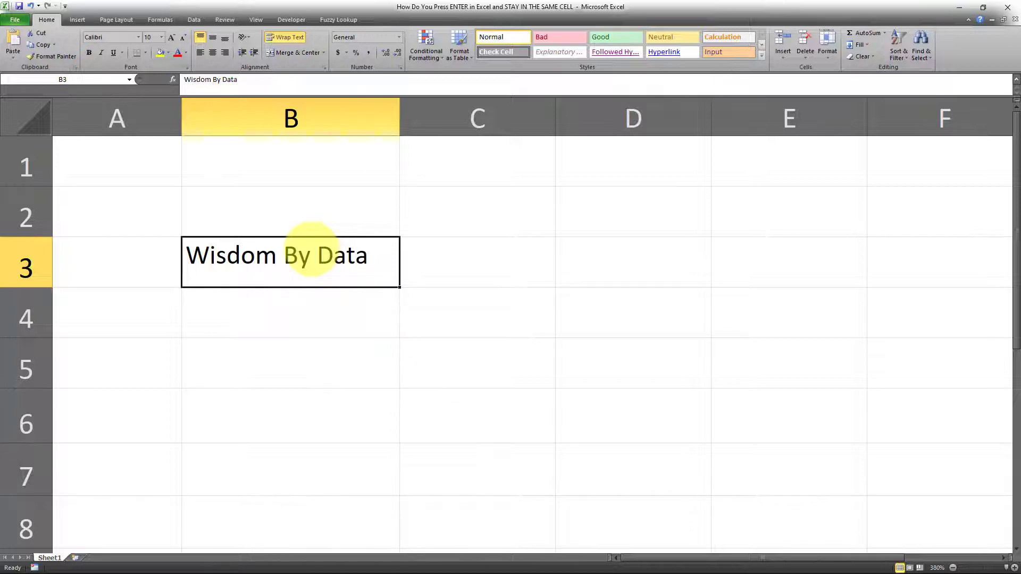
# Bring up Excel Options on its Advanced page via the File tab.
pyautogui.click(14, 19)
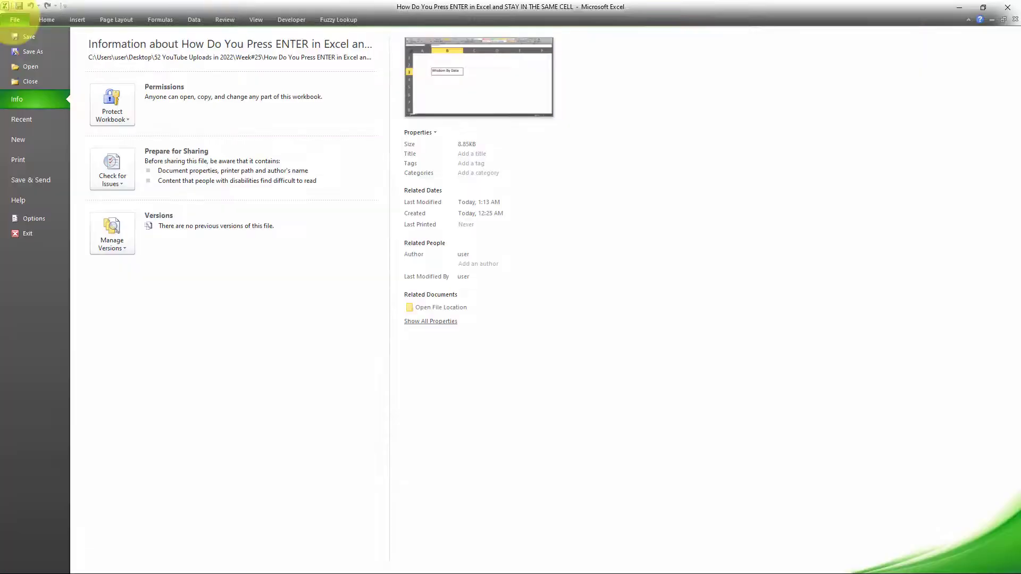
pyautogui.click(33, 218)
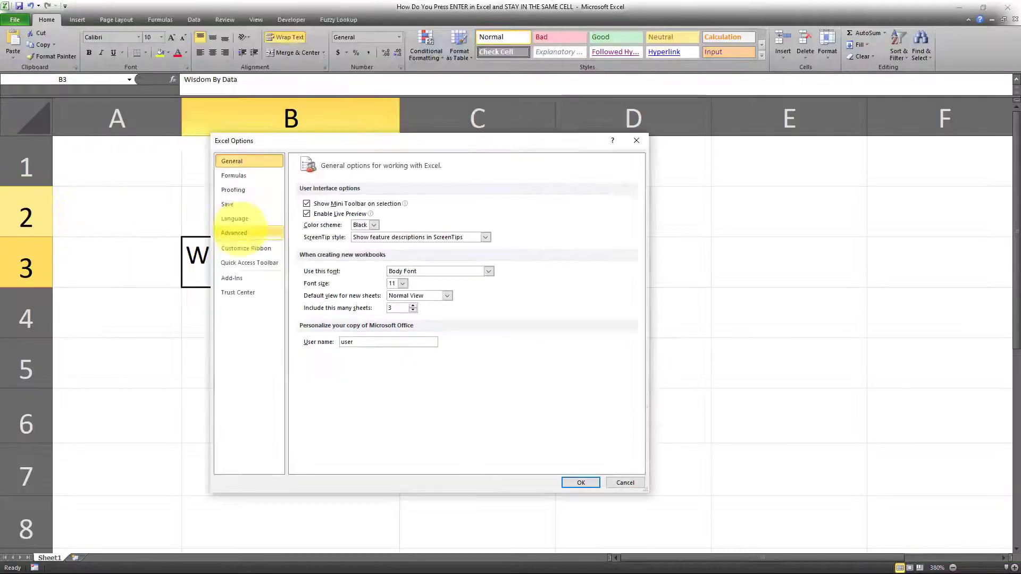
pyautogui.click(234, 232)
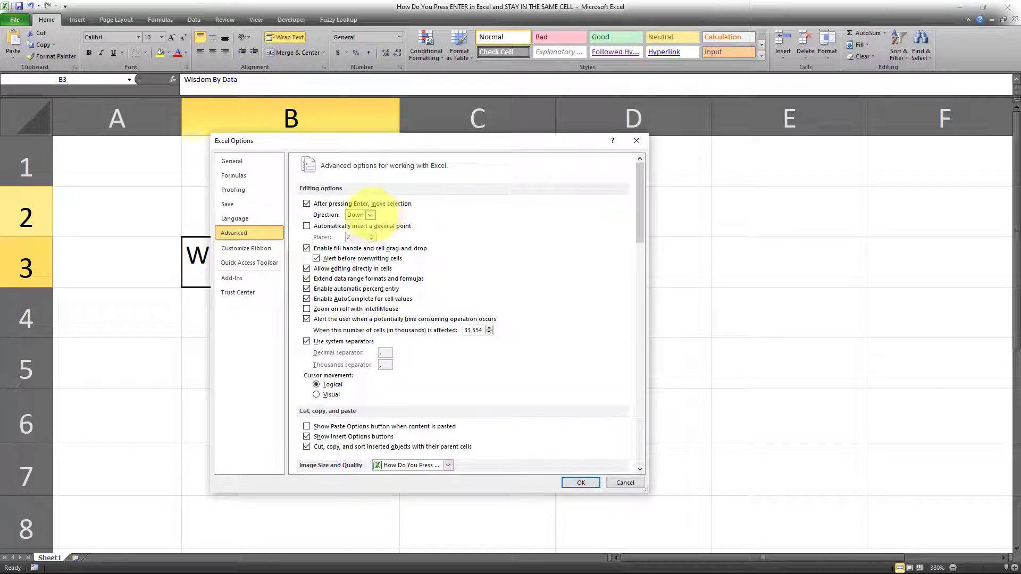
# Set 'After pressing Enter, move selection' direction to Right and confirm with OK.
pyautogui.click(369, 214)
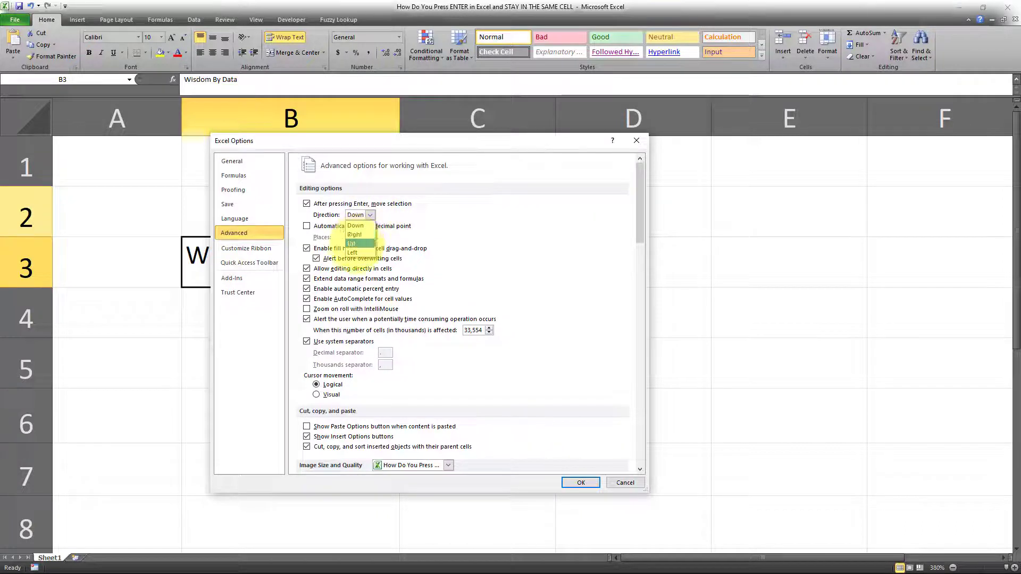
pyautogui.moveTo(356, 234)
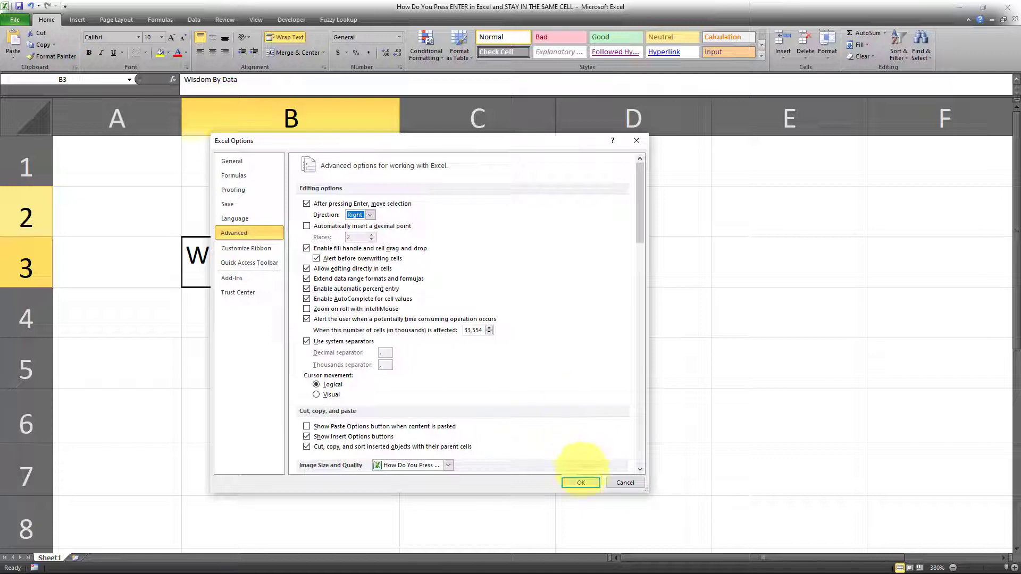
pyautogui.click(580, 482)
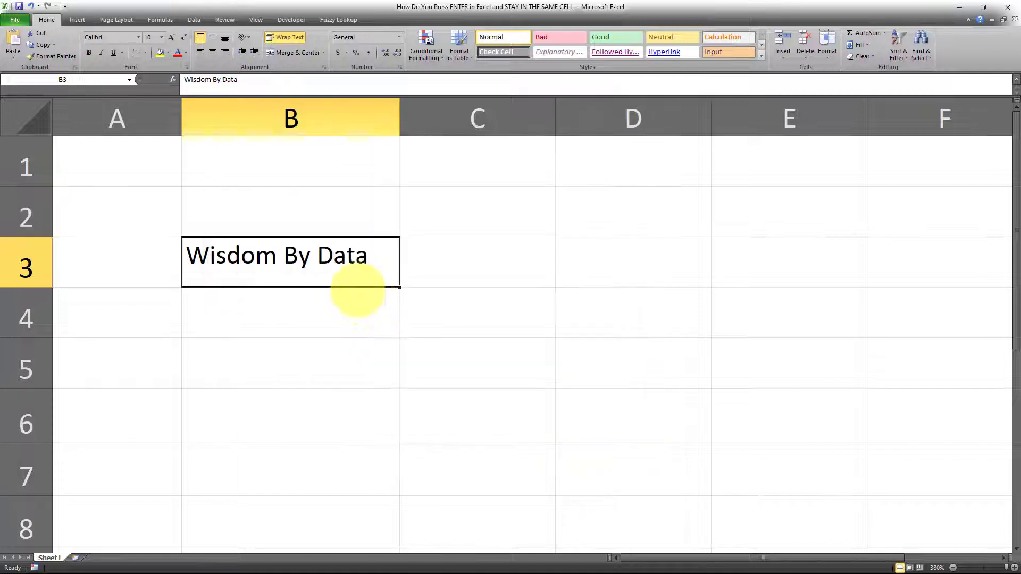